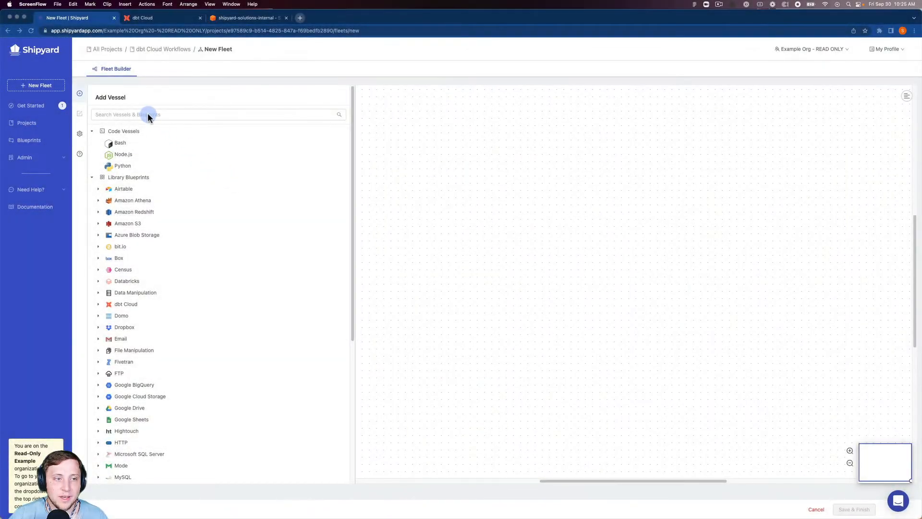
# Add the dbt Cloud 'Download Logs and Artifacts' vessel to the canvas and dismiss its documentation.
pyautogui.write('dbt')
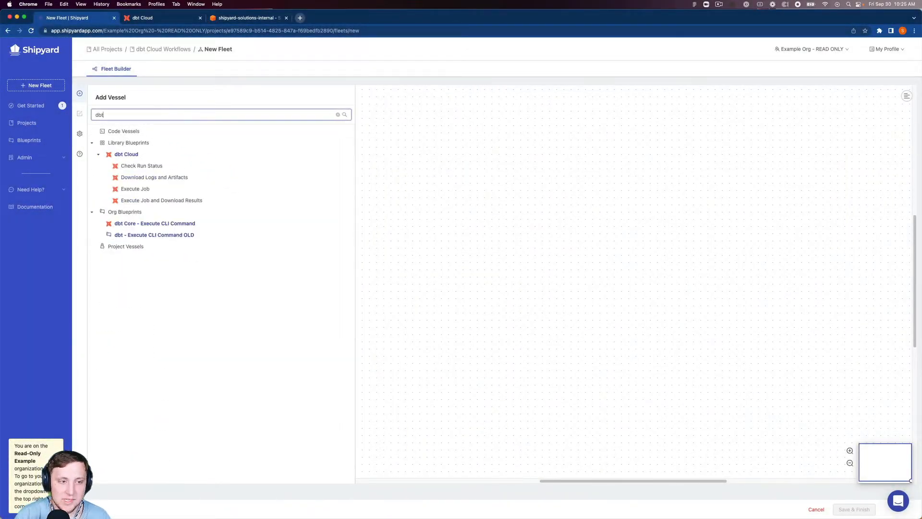
pyautogui.moveTo(171, 177)
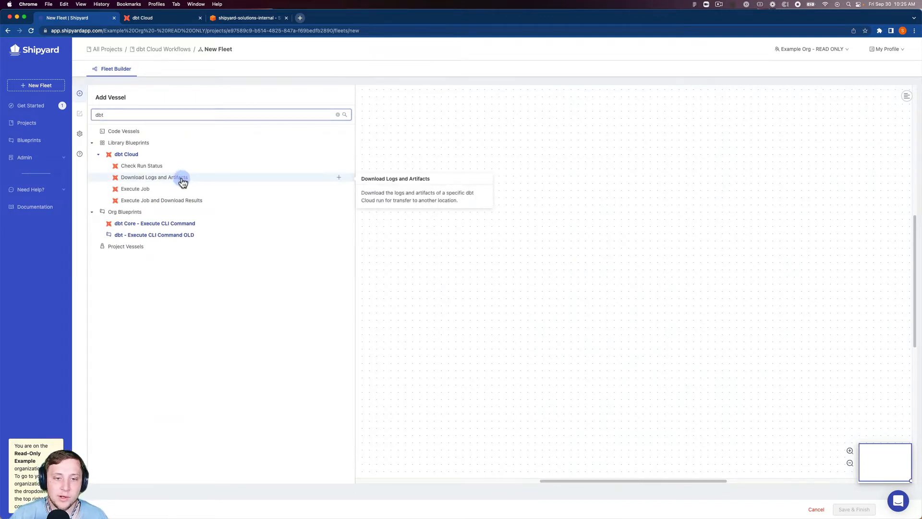
pyautogui.click(154, 176)
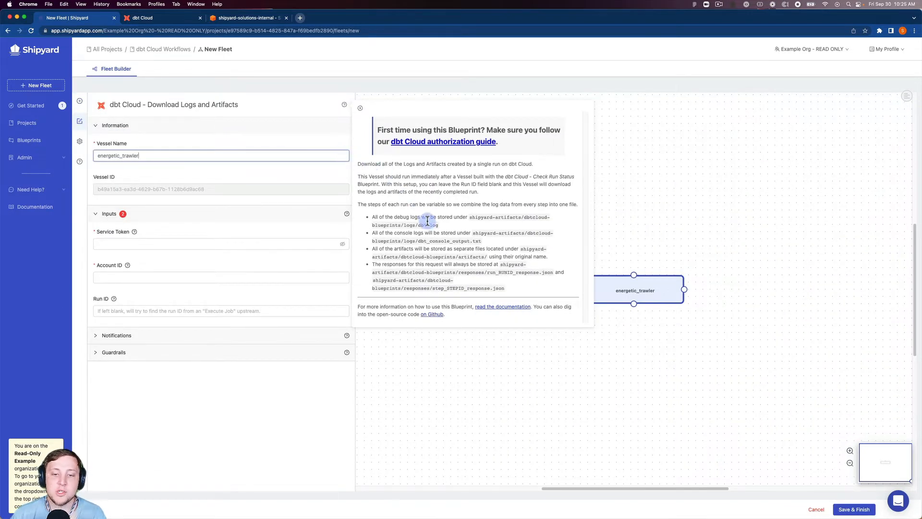
pyautogui.moveTo(413, 250)
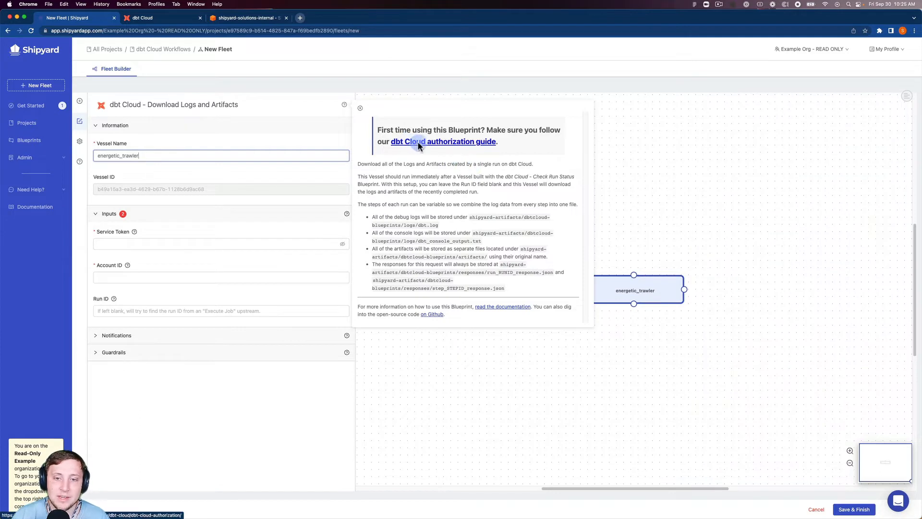
pyautogui.moveTo(422, 148)
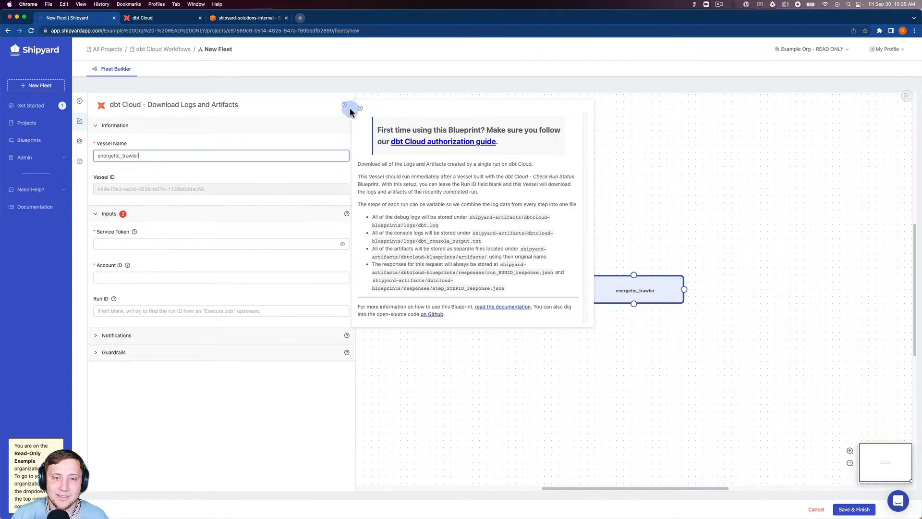
pyautogui.click(351, 108)
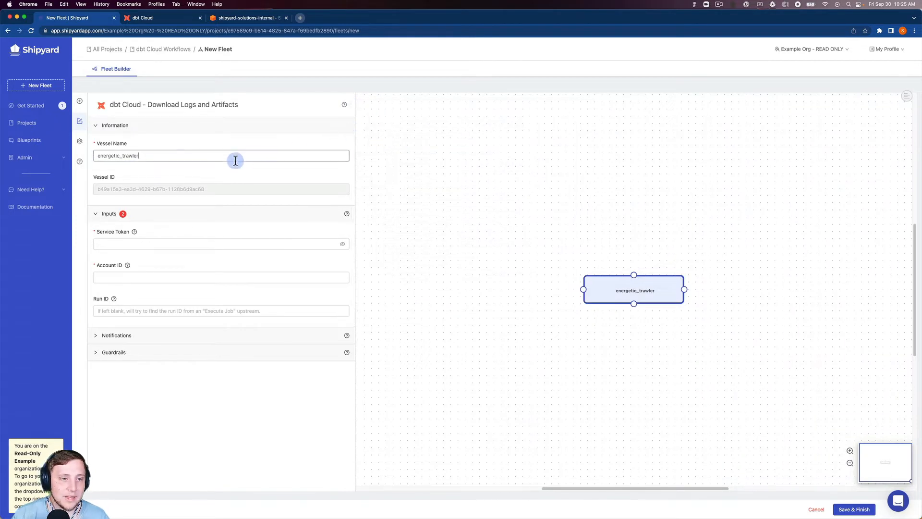
# Name the vessel 'Download dbt Cloud Artifacts', paste the service token, and enter account ID 19812.
pyautogui.write('Download dbt Cloud')
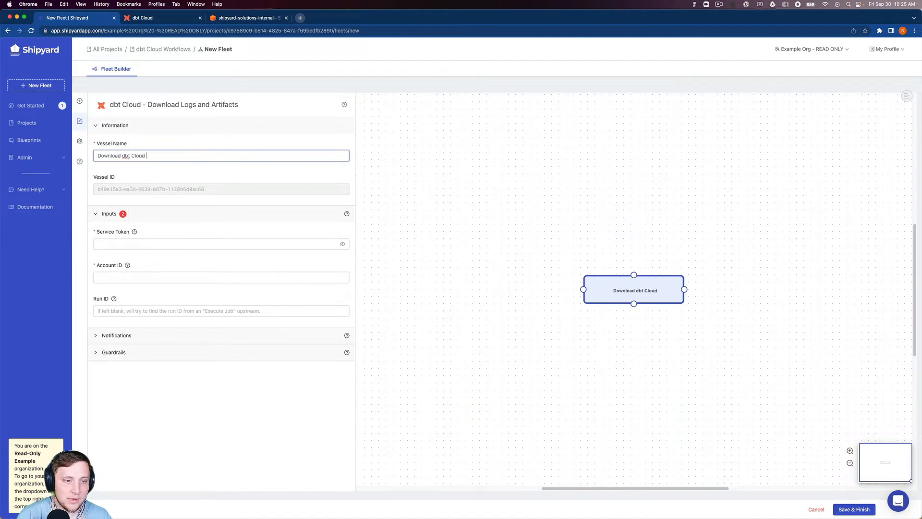
pyautogui.write('Art')
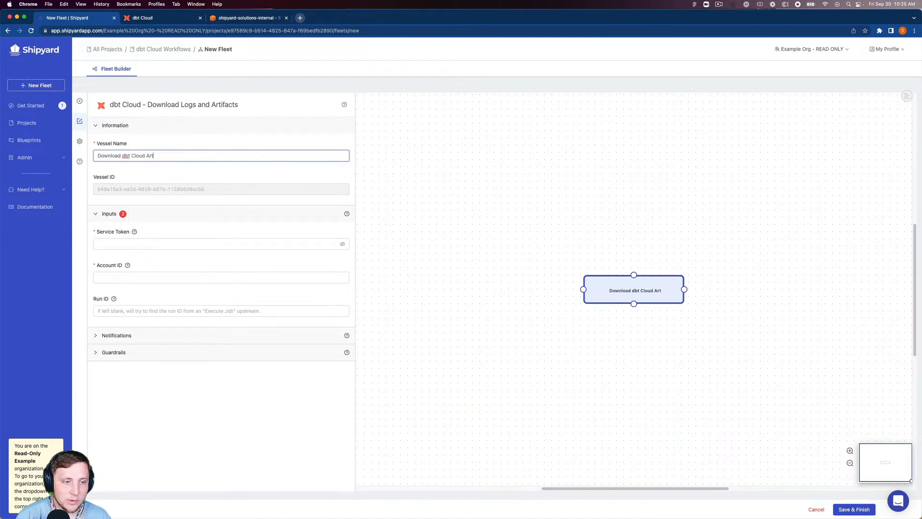
pyautogui.write('ifacts')
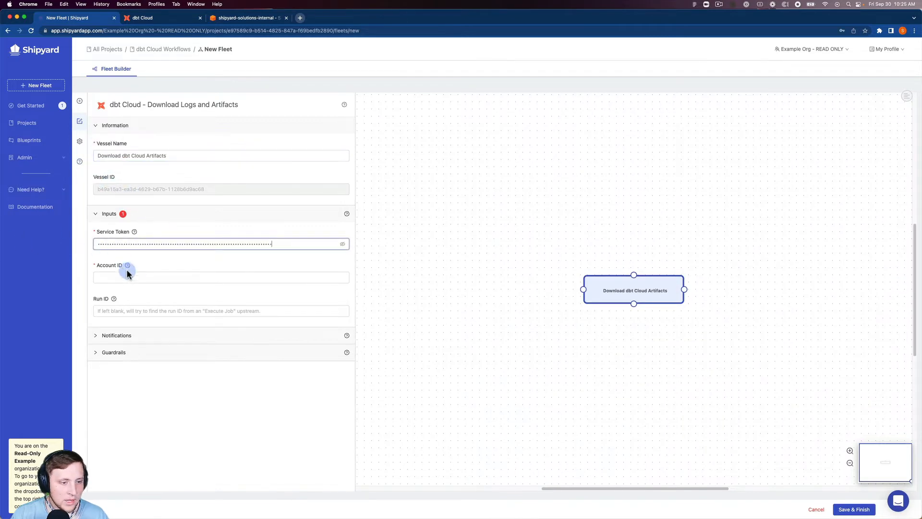
pyautogui.write('19812')
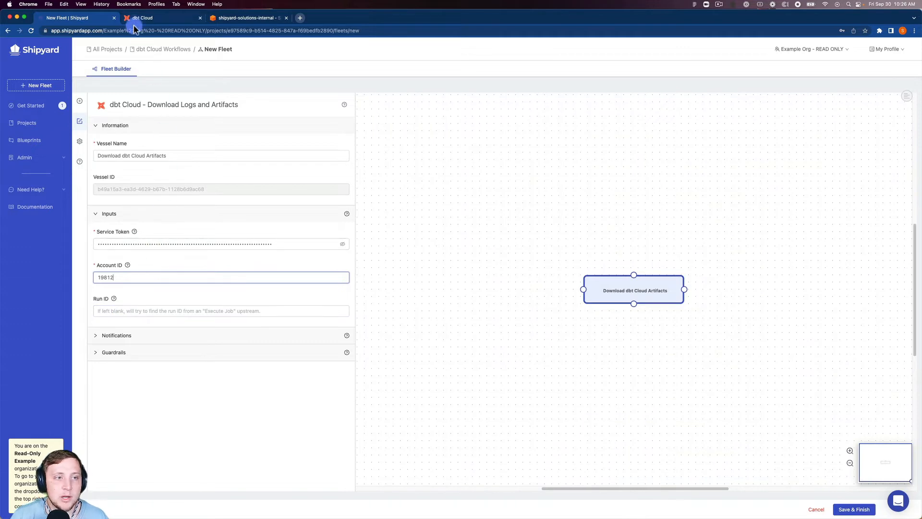
pyautogui.click(158, 17)
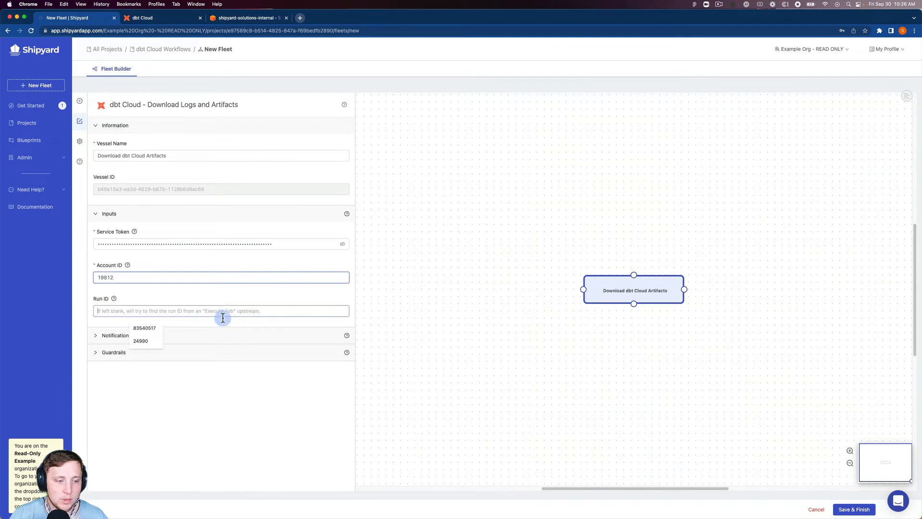
# Set Run ID to 83540517 and review the default notification and guardrail settings.
pyautogui.click(144, 327)
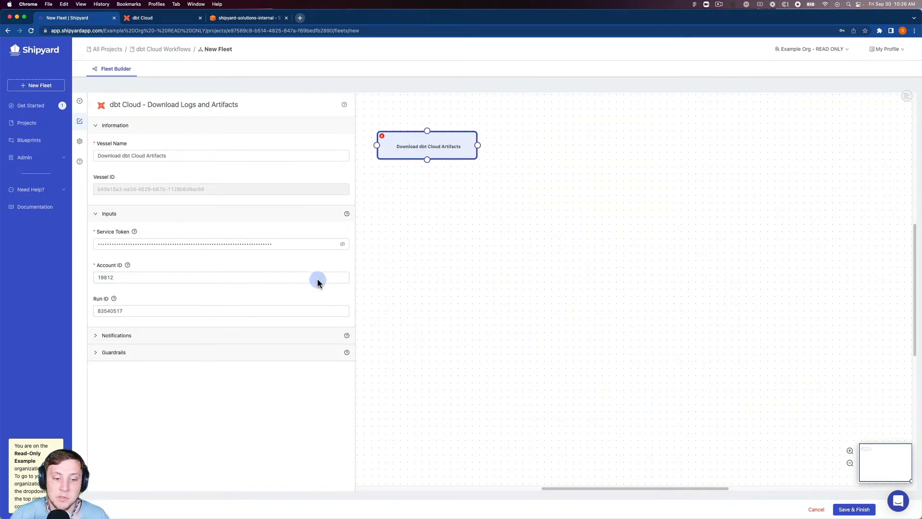
pyautogui.click(116, 335)
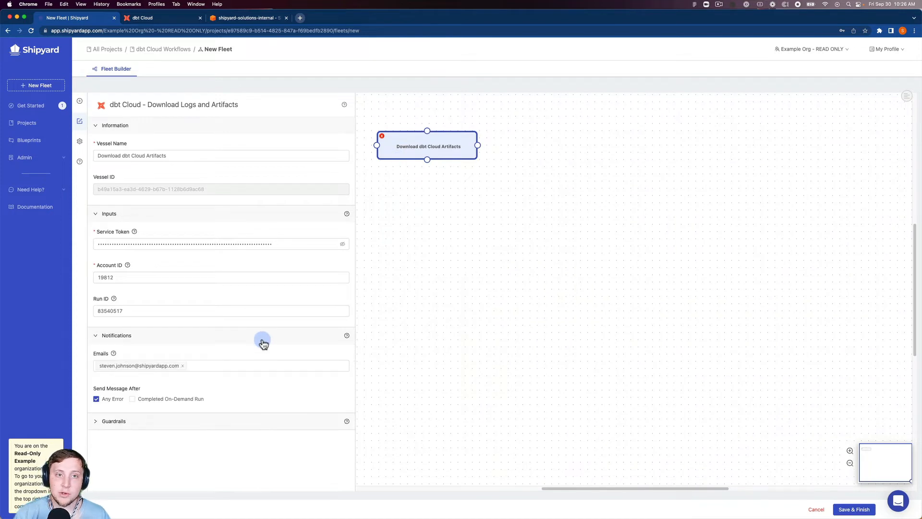
pyautogui.moveTo(240, 356)
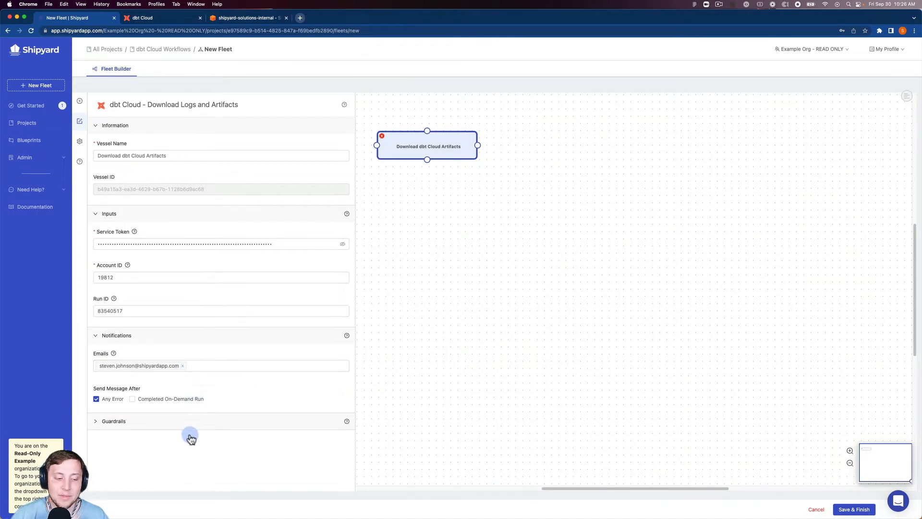
pyautogui.click(114, 421)
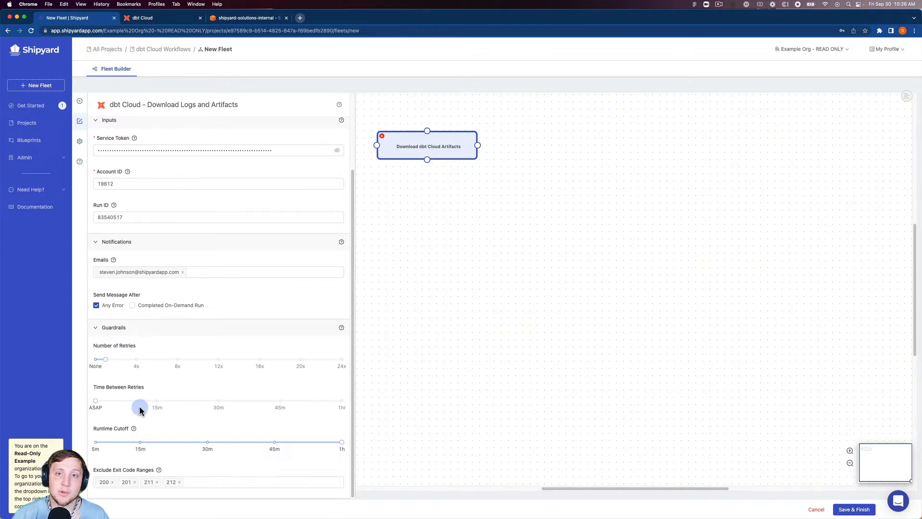
pyautogui.moveTo(140, 407); pyautogui.dragTo(136, 407)
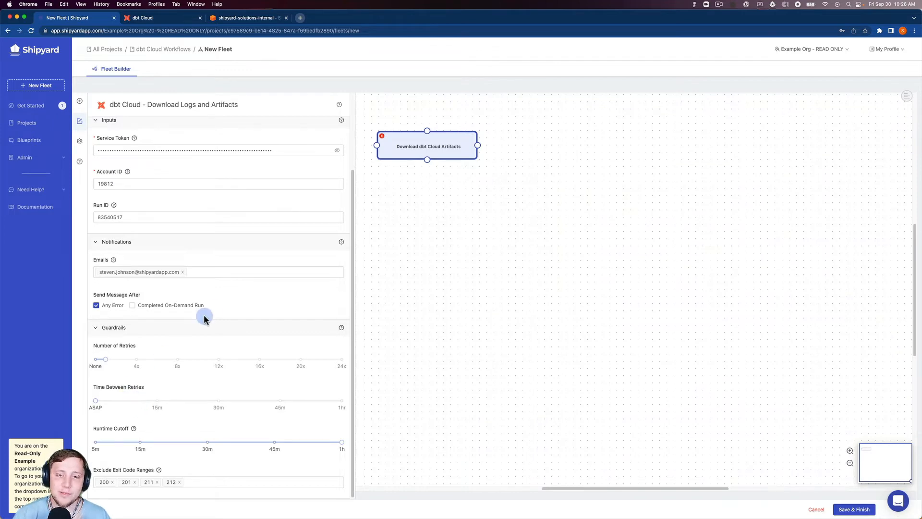
pyautogui.moveTo(349, 222)
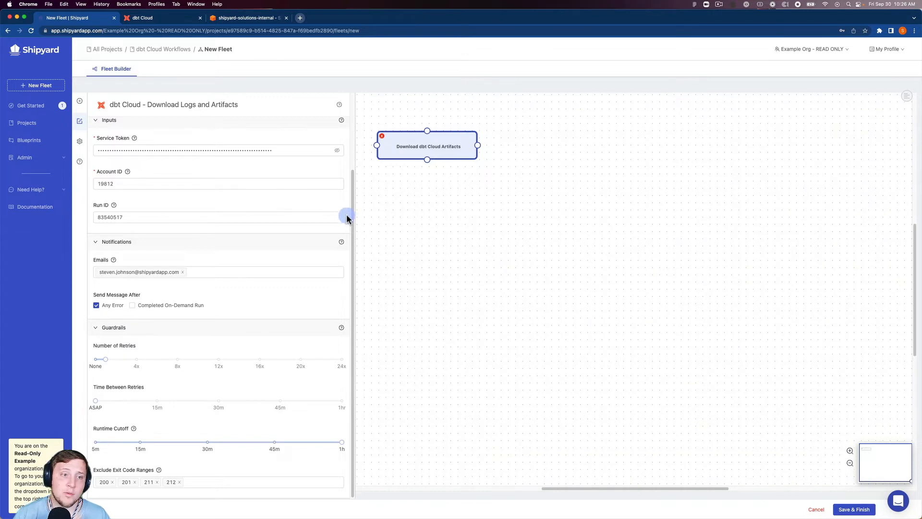
pyautogui.moveTo(79, 105)
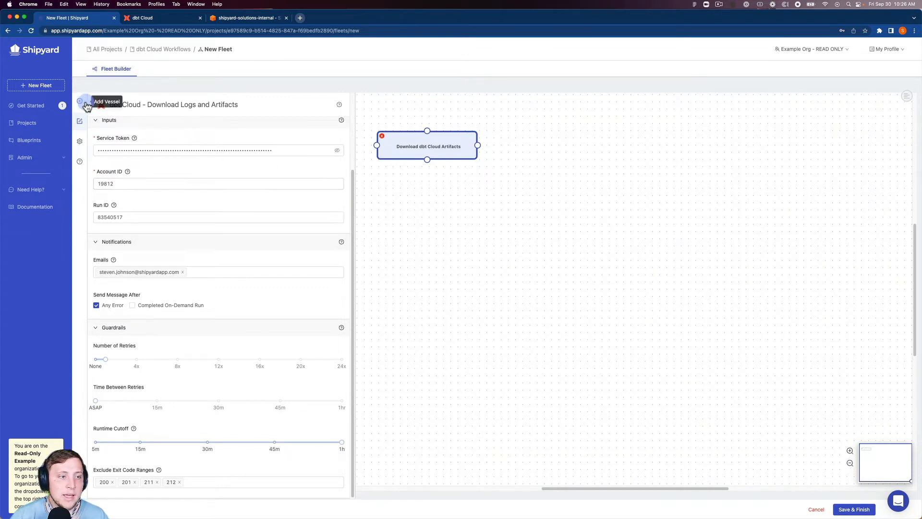
# Add an Amazon S3 Upload Files vessel beside the download vessel and name it 'Upload dbt Artifacts'.
pyautogui.click(80, 100)
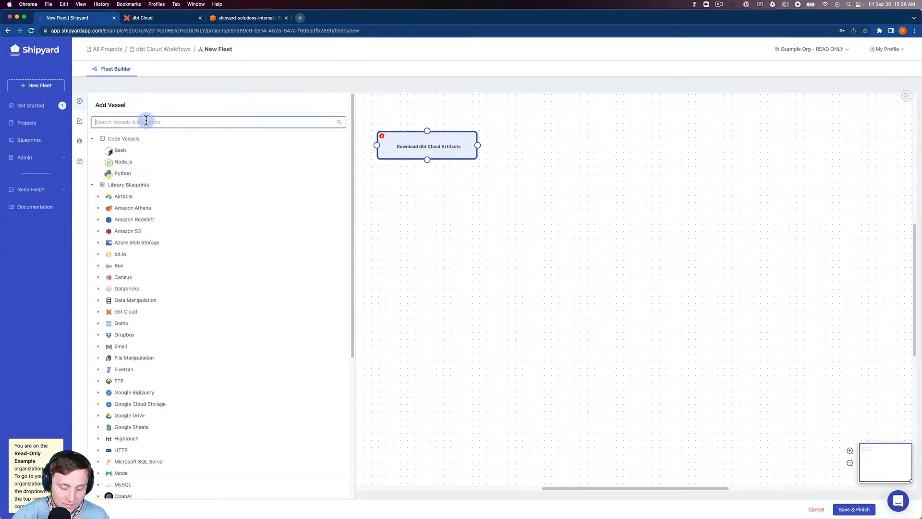
pyautogui.write('S3')
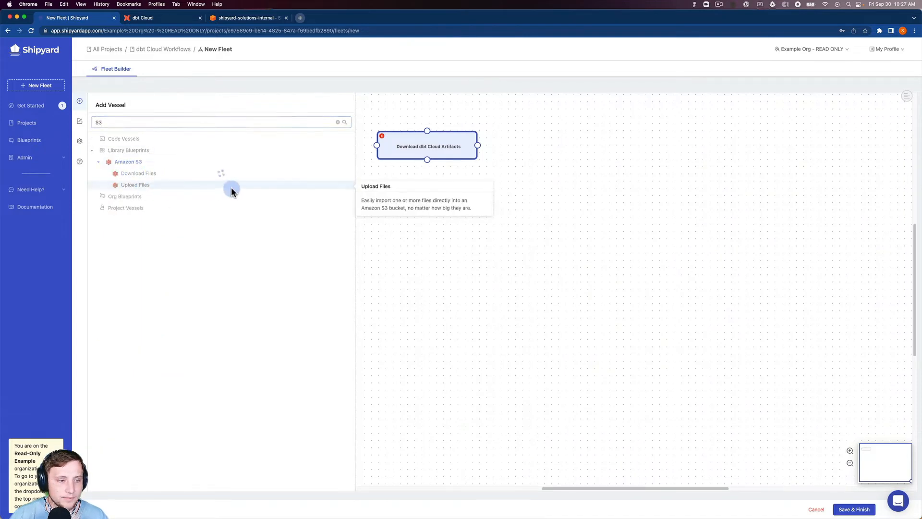
pyautogui.click(135, 185)
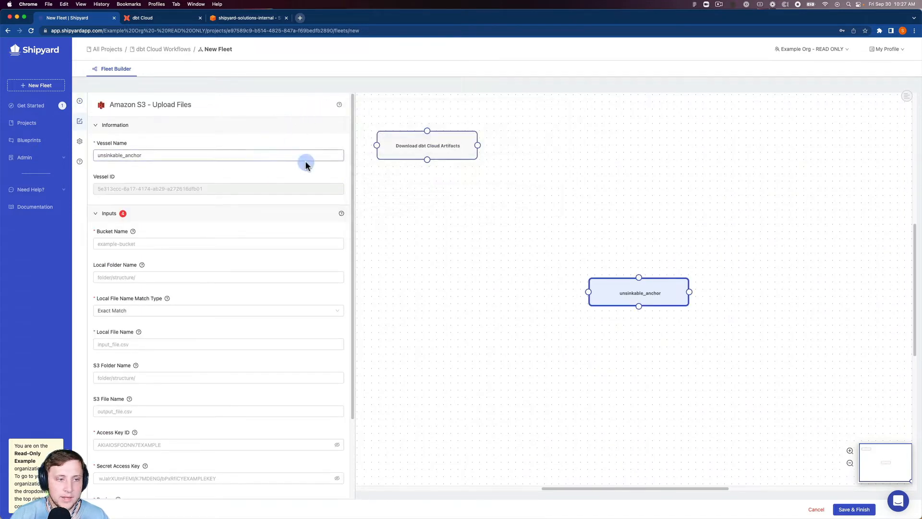
pyautogui.moveTo(638, 292); pyautogui.dragTo(586, 146)
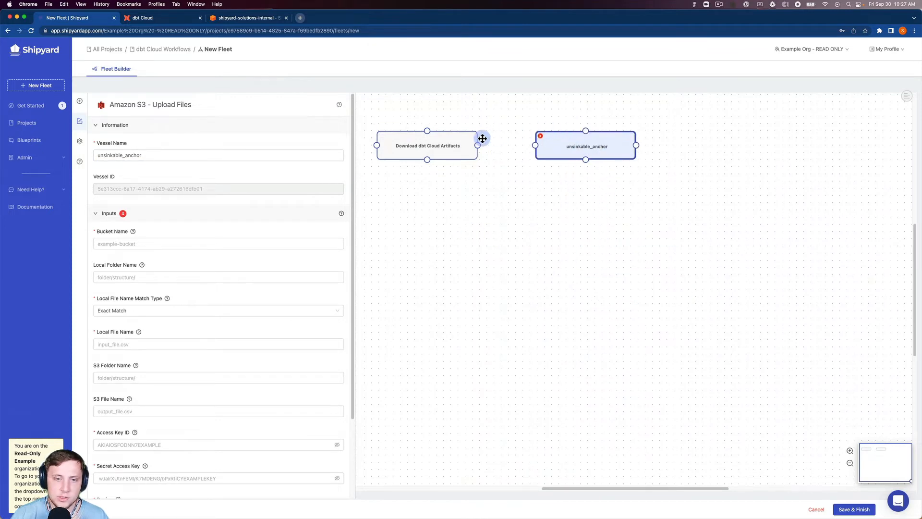
pyautogui.write('U')
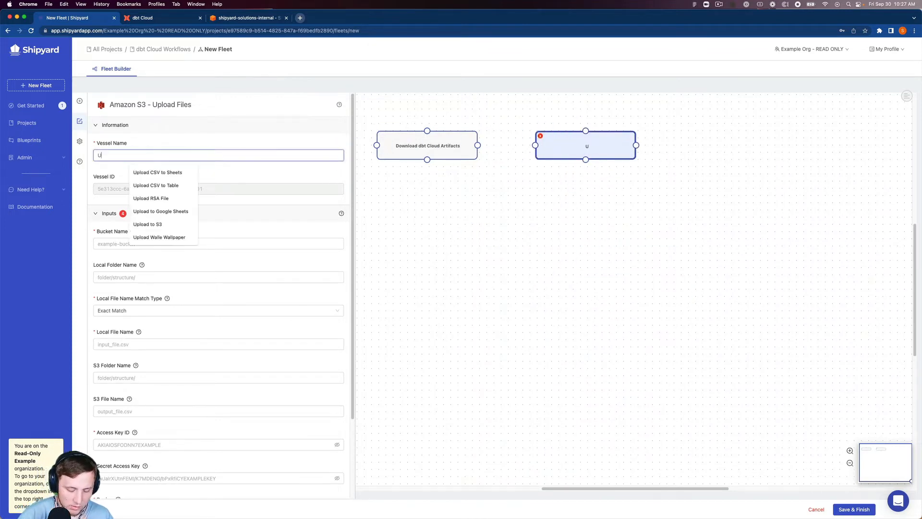
pyautogui.write('Upload dbt Artifact')
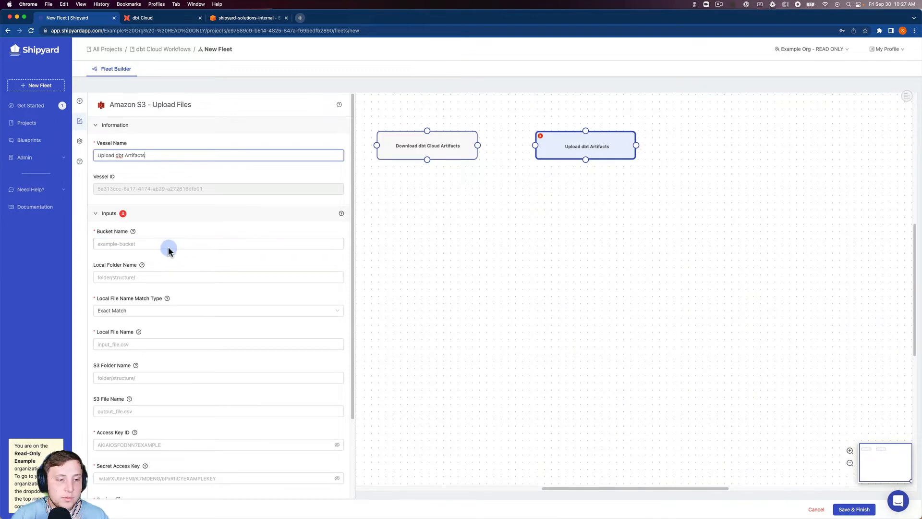
# Set bucket shipyard-solutions-internal and local folder /shipyard-artifacts/dbtcloud-blueprints/artifacts.
pyautogui.write('shipyard-solutions-internal')
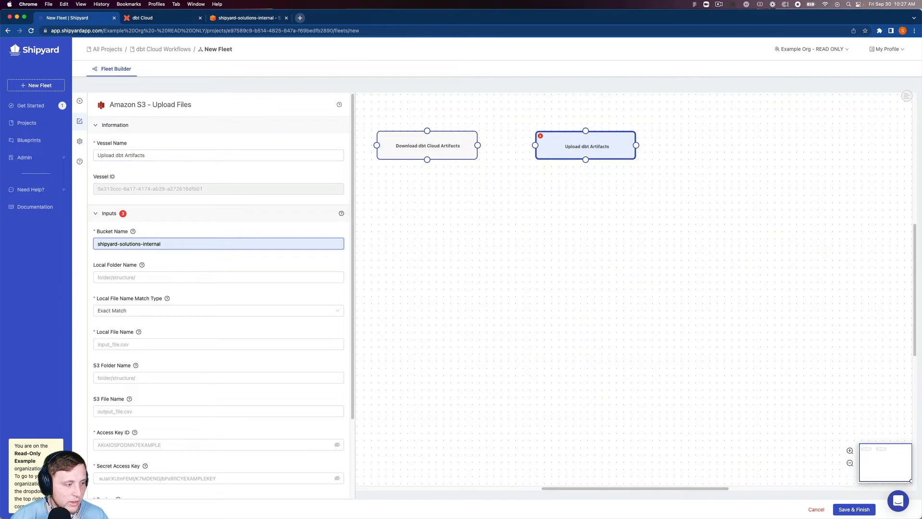
pyautogui.doubleClick(153, 243)
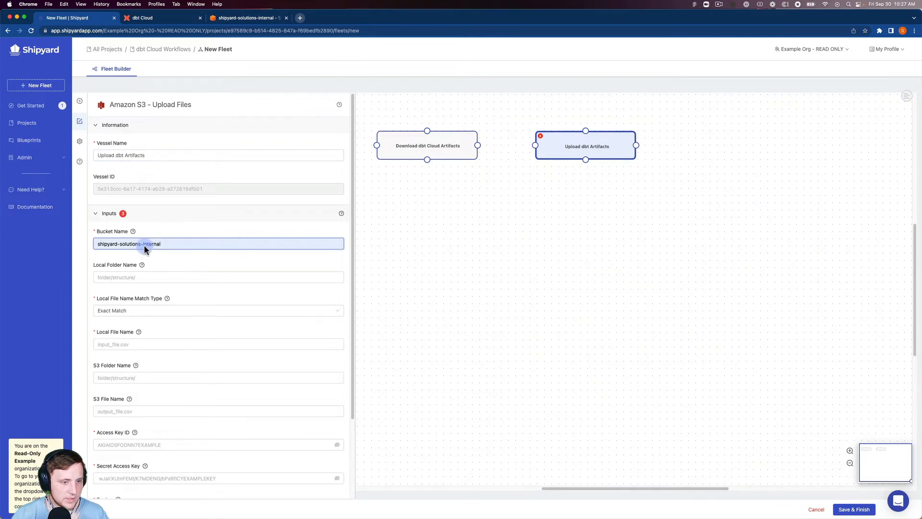
pyautogui.write('/shipyard-artifacts/dbtcloud-blueprints/artifacts')
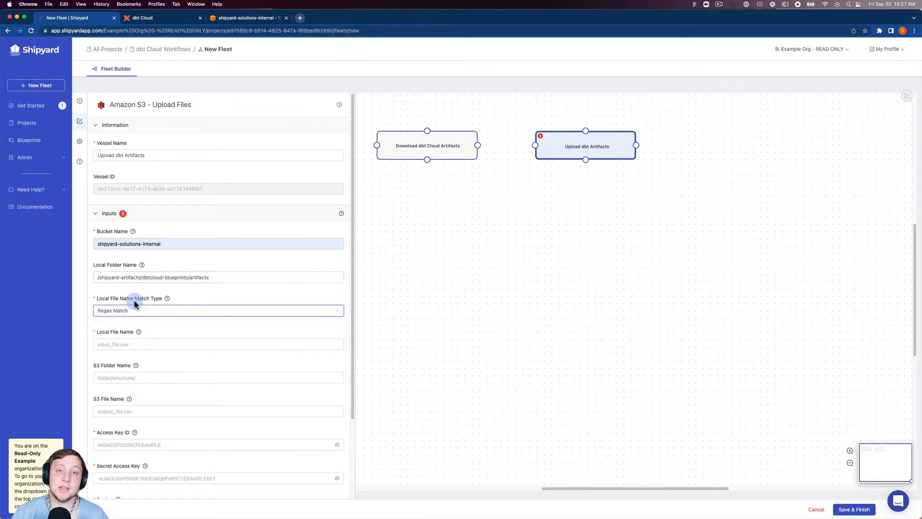
# Use Regex Match with local file name pattern '.+.json' for the upload.
pyautogui.click(218, 344)
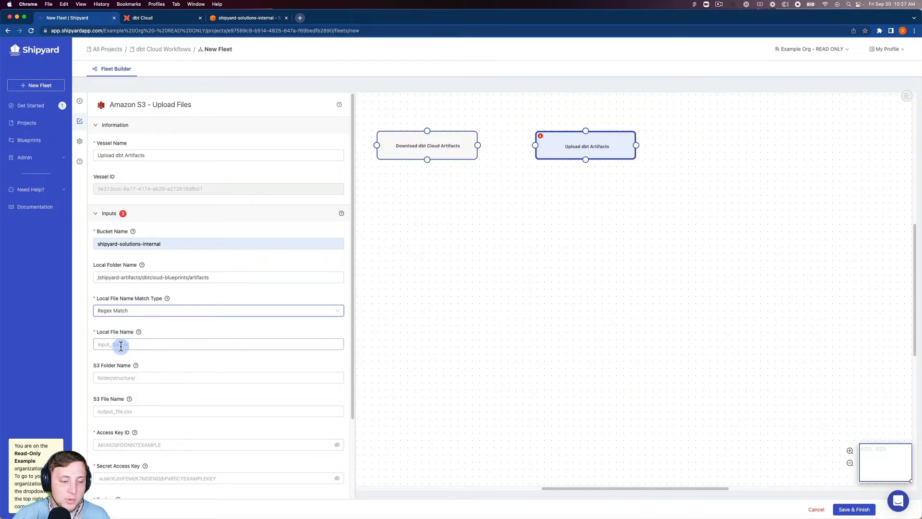
pyautogui.click(219, 344)
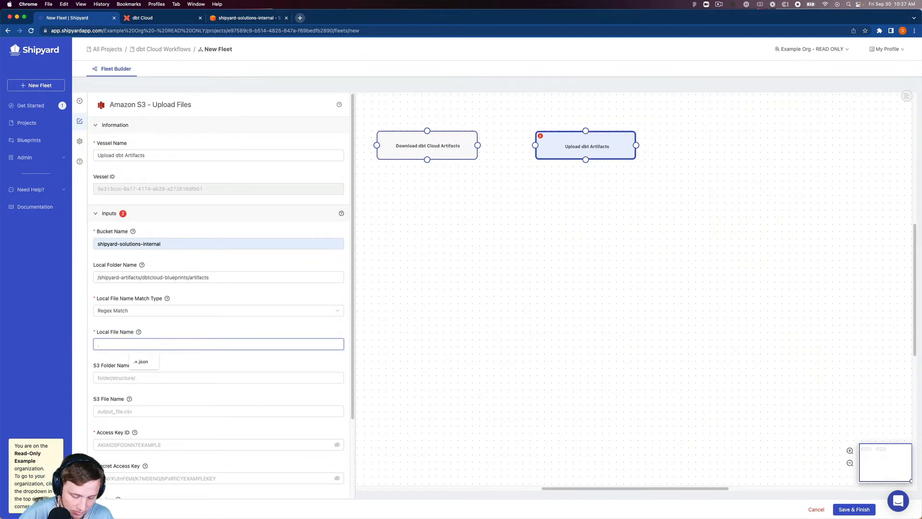
pyautogui.write('.+.json')
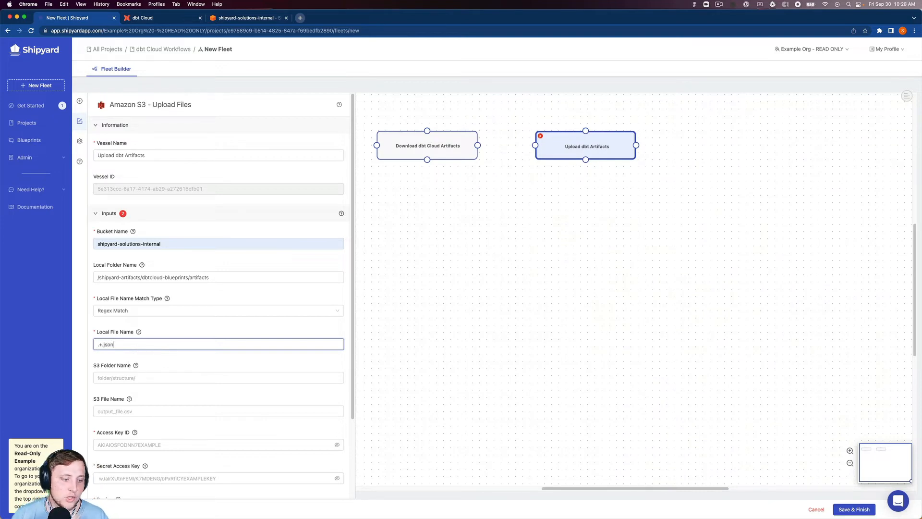
pyautogui.click(218, 377)
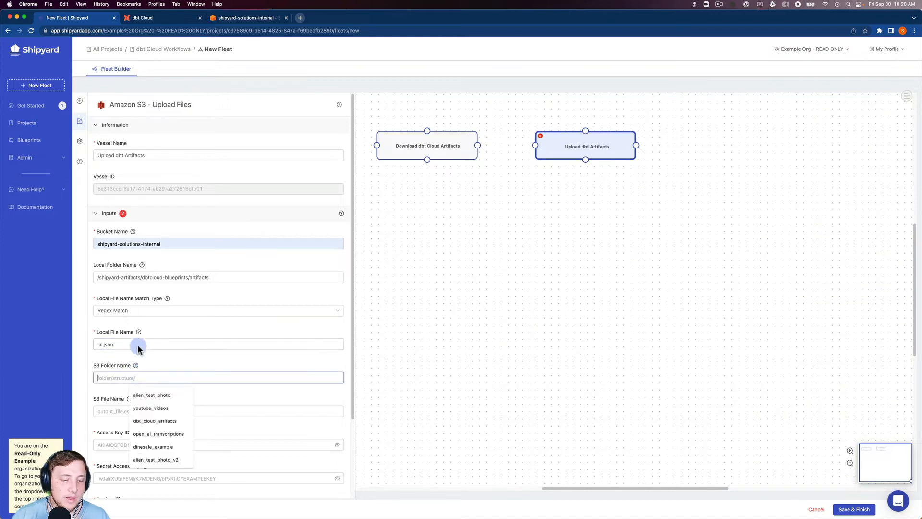
# Copy the dbt_video_logs folder name from the S3 console bucket.
pyautogui.click(247, 18)
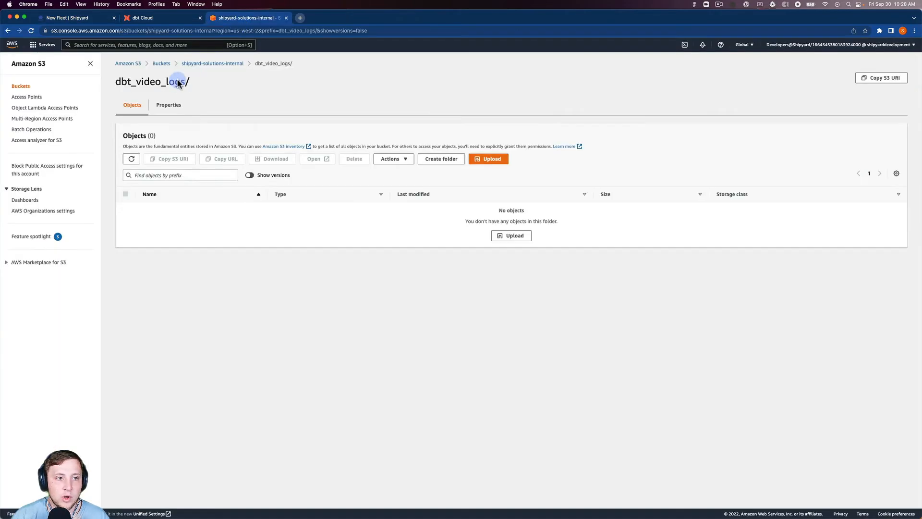
pyautogui.doubleClick(156, 82)
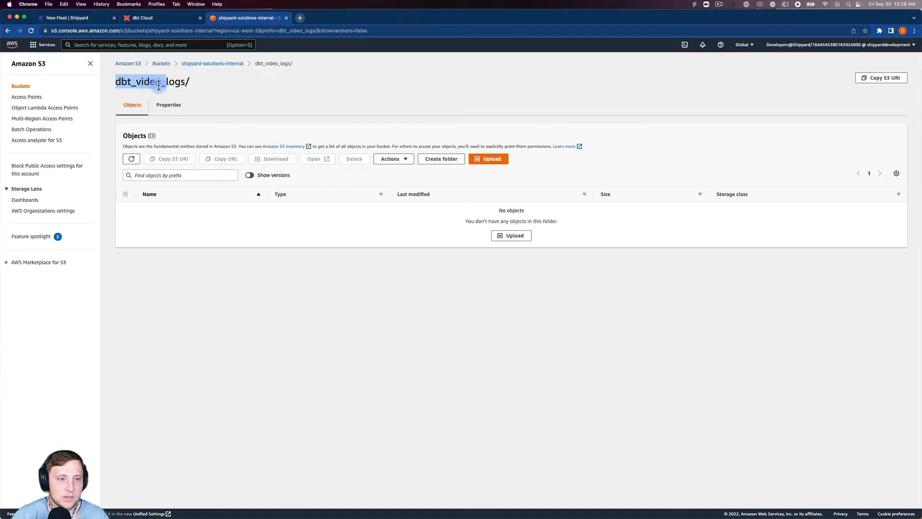
pyautogui.click(66, 18)
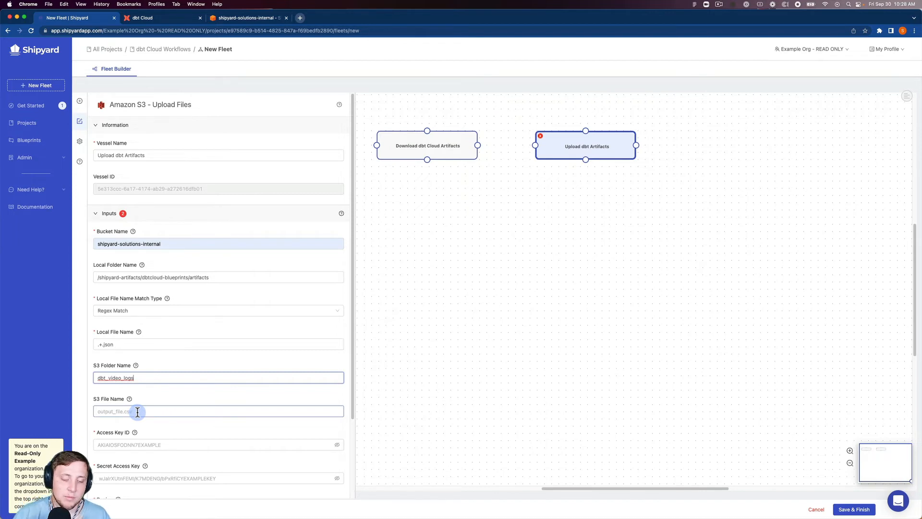
# Set S3 folder dbt_video_logs, fill the access key credentials, and choose region us-west-2.
pyautogui.scroll(-3)
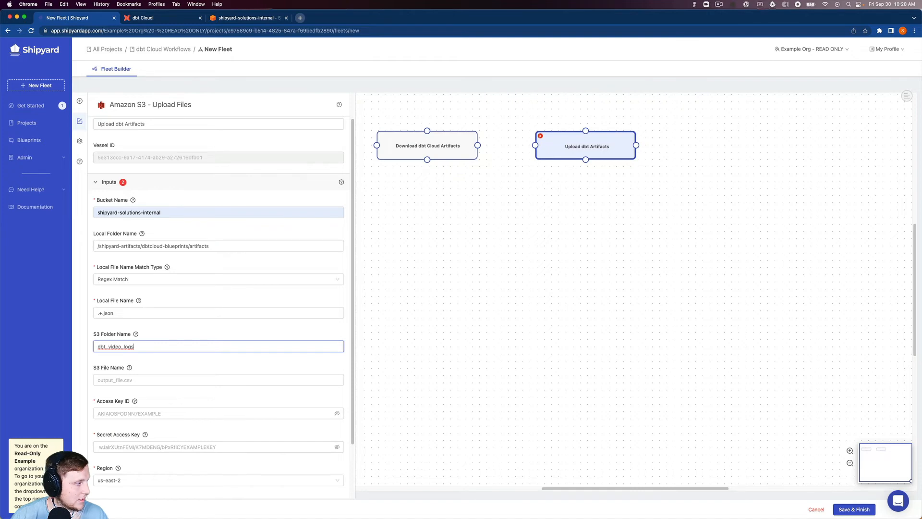
pyautogui.moveTo(17, 292)
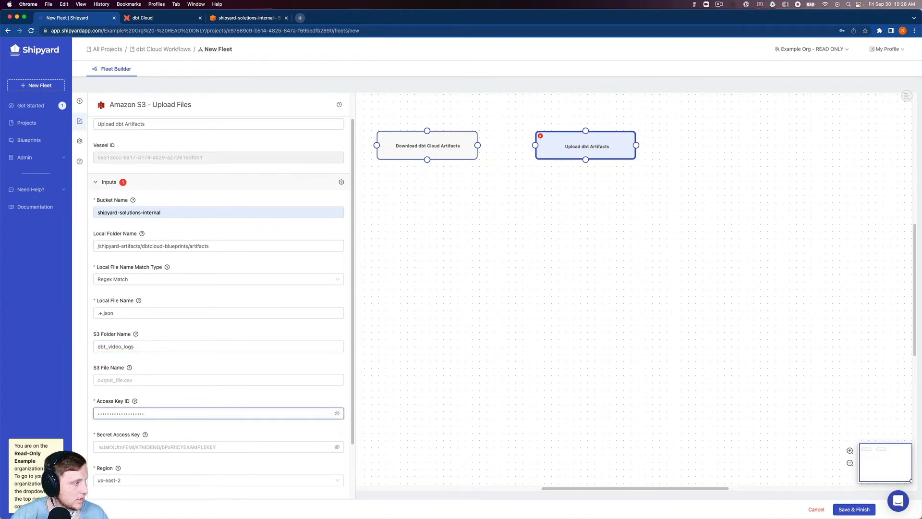
pyautogui.moveTo(205, 457)
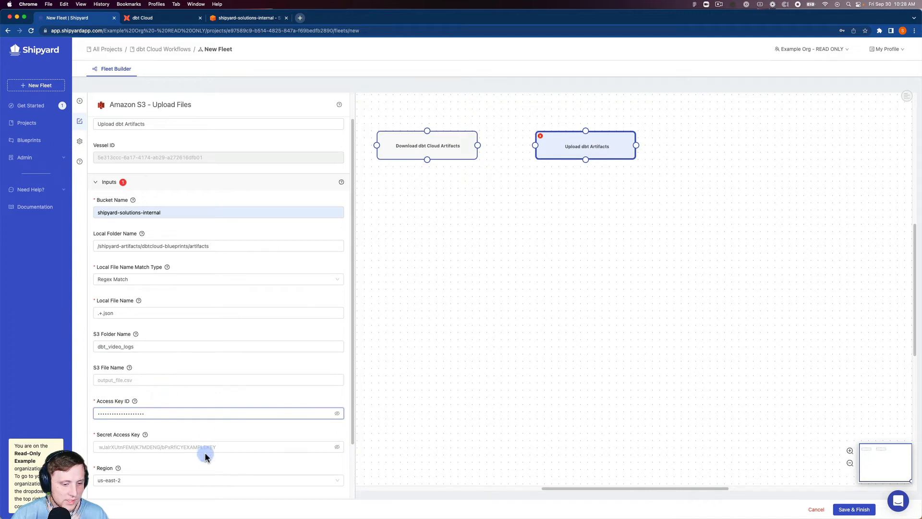
pyautogui.click(218, 481)
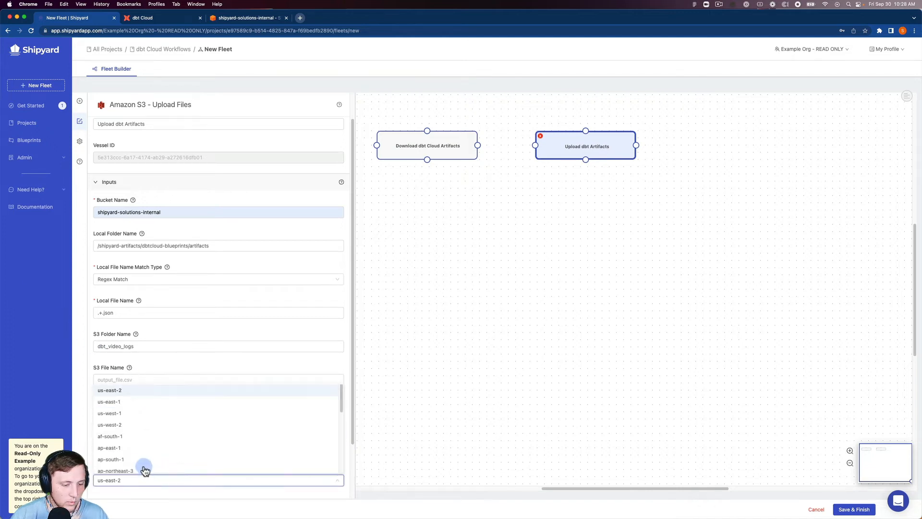
pyautogui.click(108, 424)
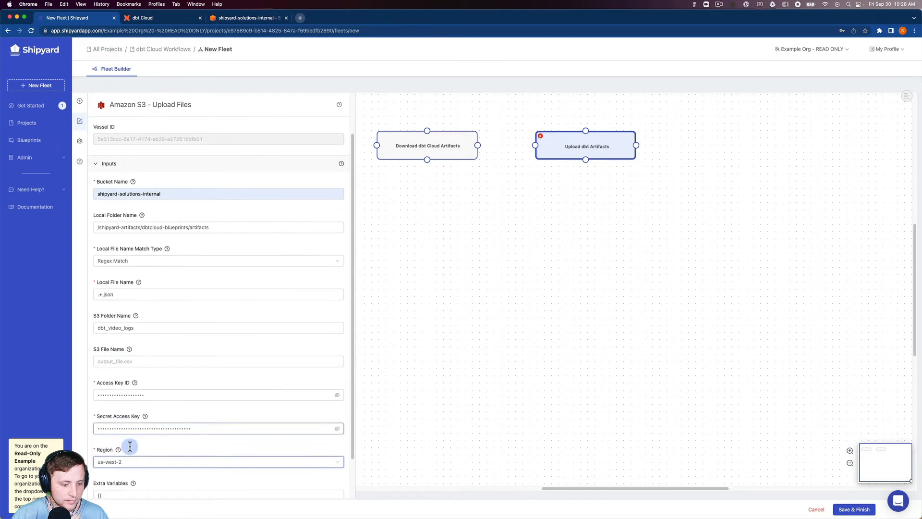
pyautogui.scroll(-3)
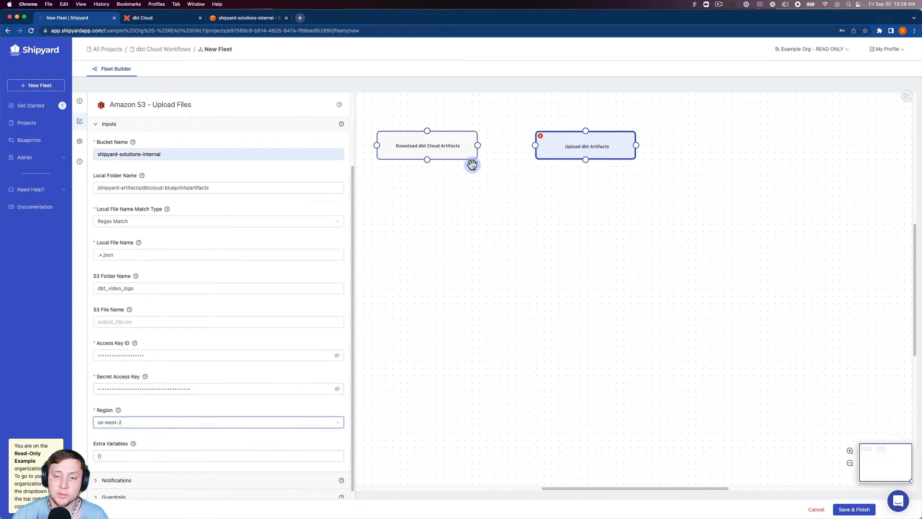
# Link download to upload on success and name the fleet 'dbt Cloud -> Amazon S3: Artifacts'.
pyautogui.moveTo(478, 145); pyautogui.dragTo(540, 146)
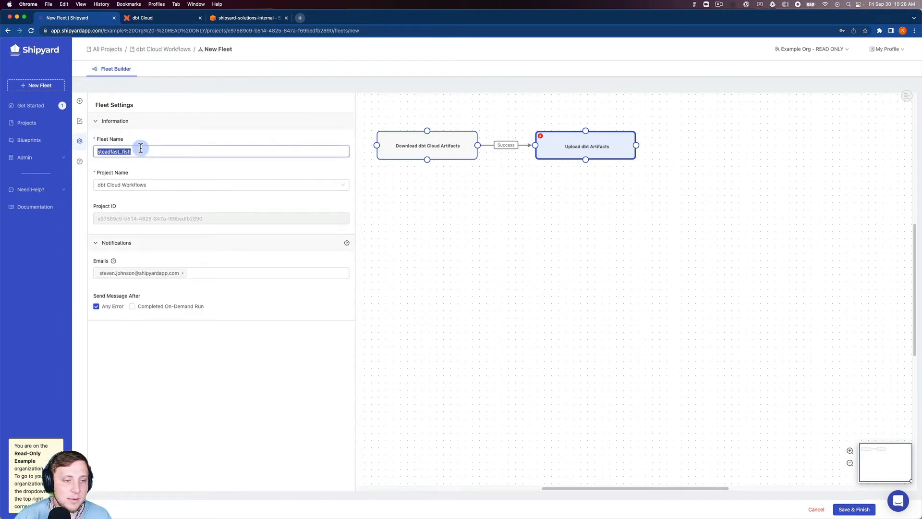
pyautogui.write('dbt Cloud -> Amazon')
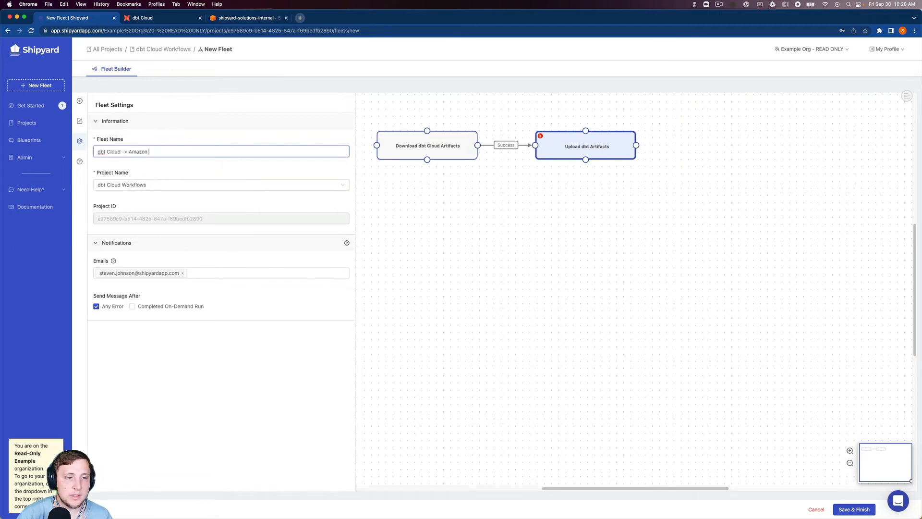
pyautogui.write('S3:')
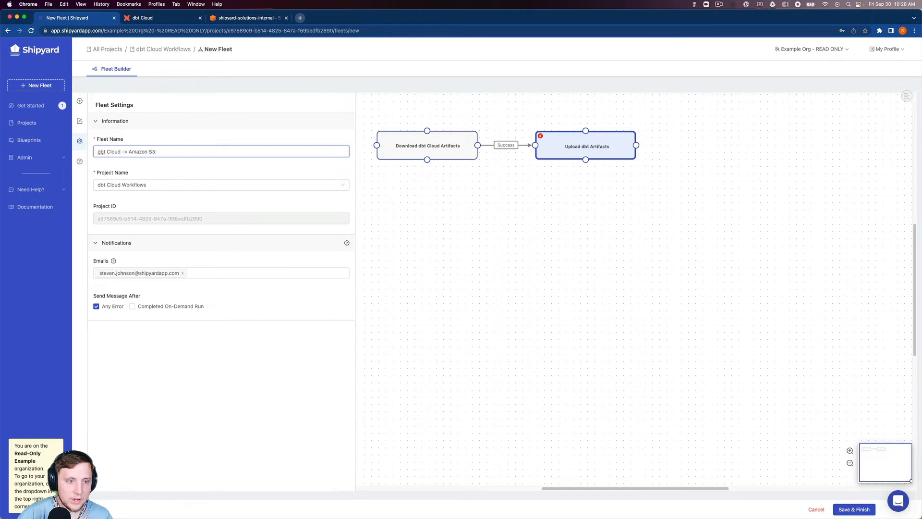
pyautogui.write('Artifacts')
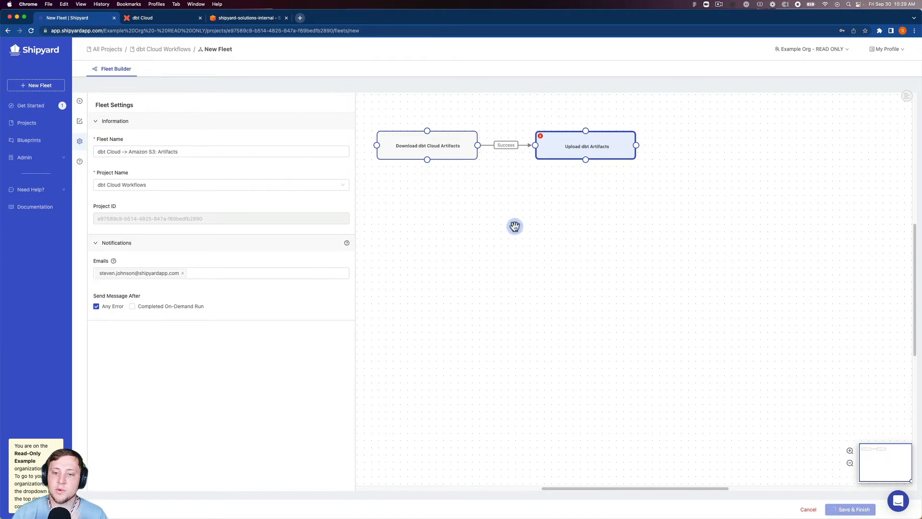
# Save the fleet and start its first run.
pyautogui.click(853, 510)
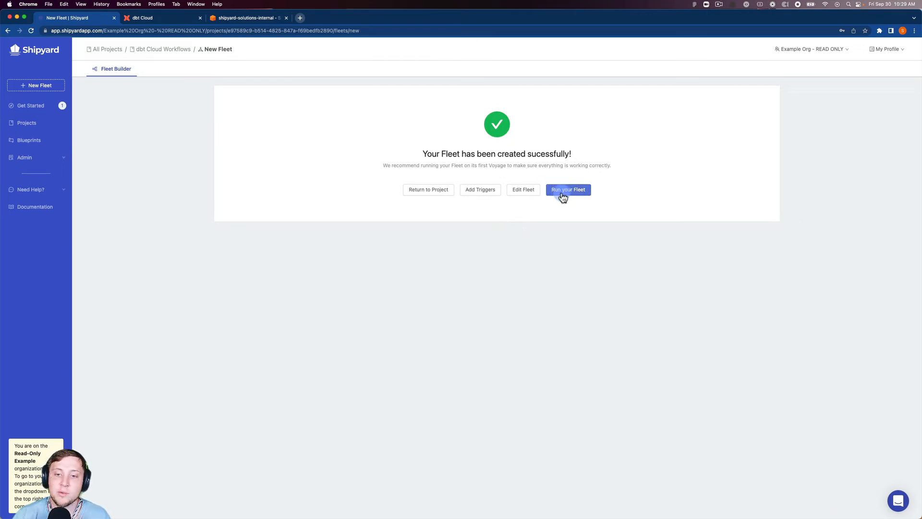
pyautogui.click(568, 190)
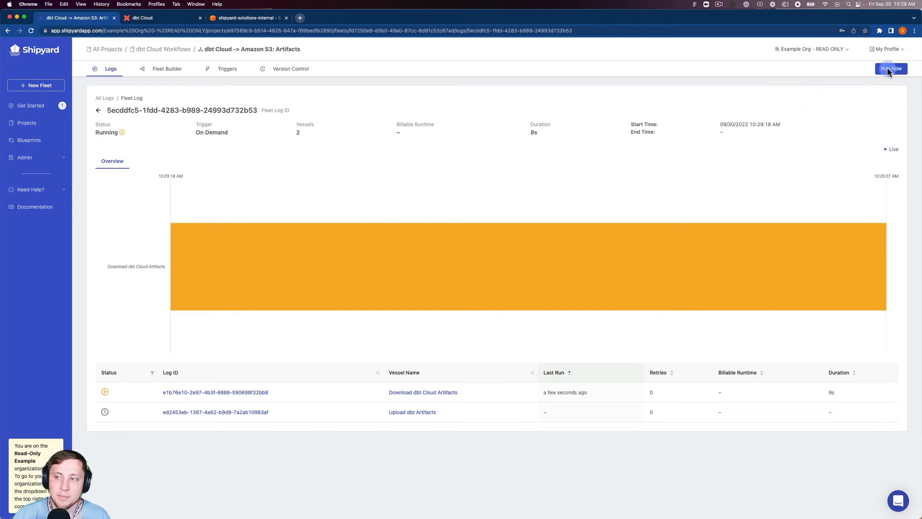
pyautogui.moveTo(866, 72)
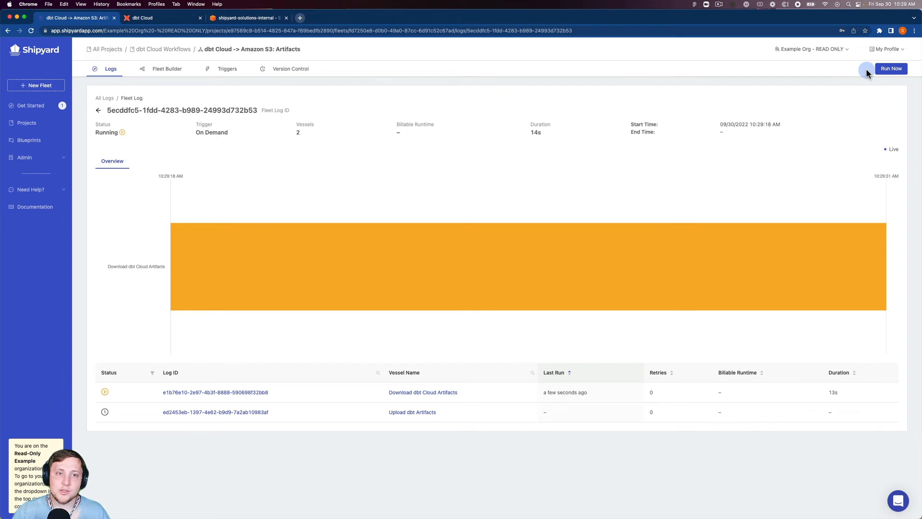
pyautogui.moveTo(779, 54)
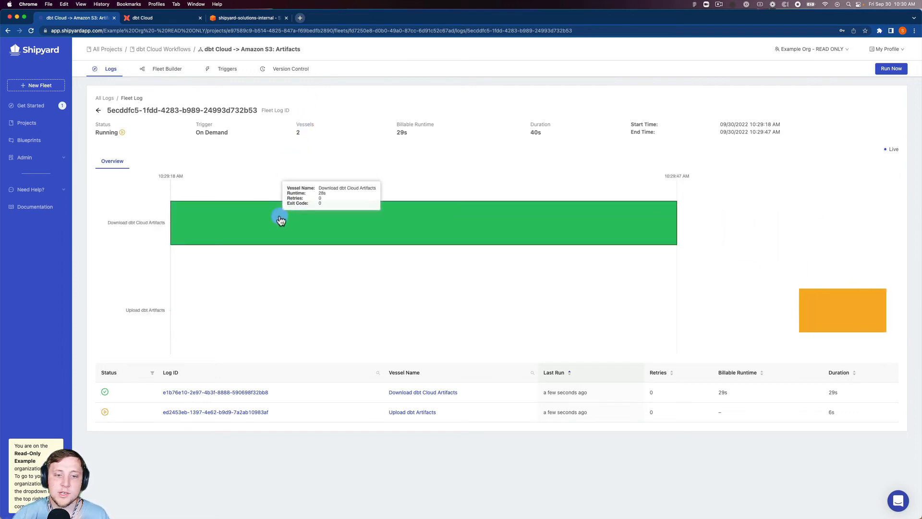
# View the log of the succeeded Download dbt Cloud Artifacts vessel.
pyautogui.click(280, 222)
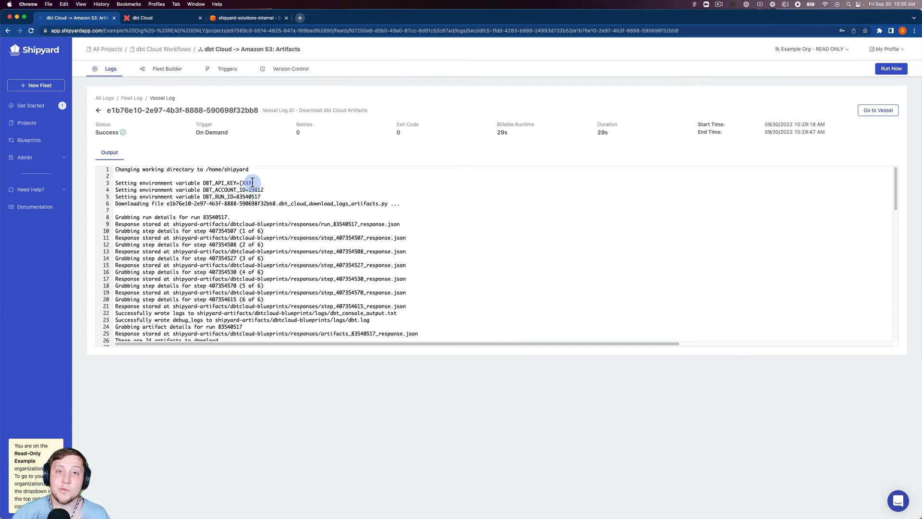
pyautogui.moveTo(247, 189)
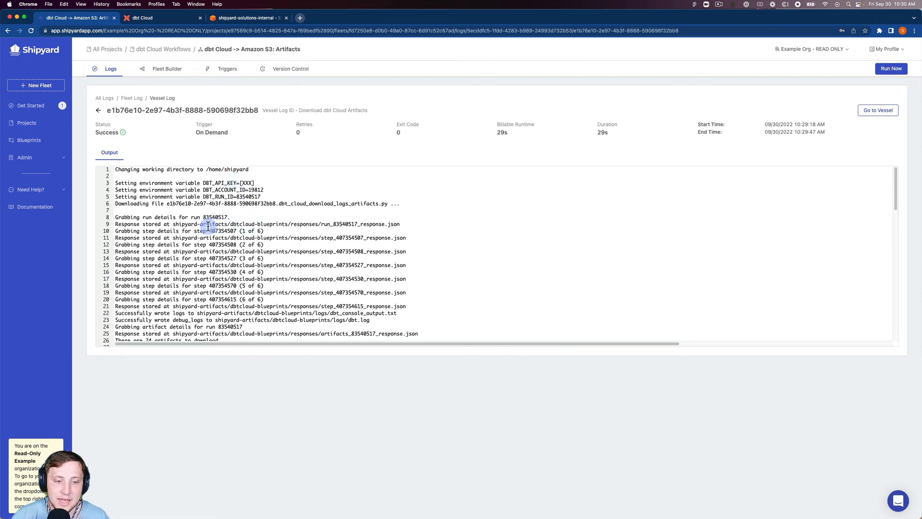
# Review the vessel log to its end, return to the Fleet Log, then switch to the S3 console.
pyautogui.scroll(-3)
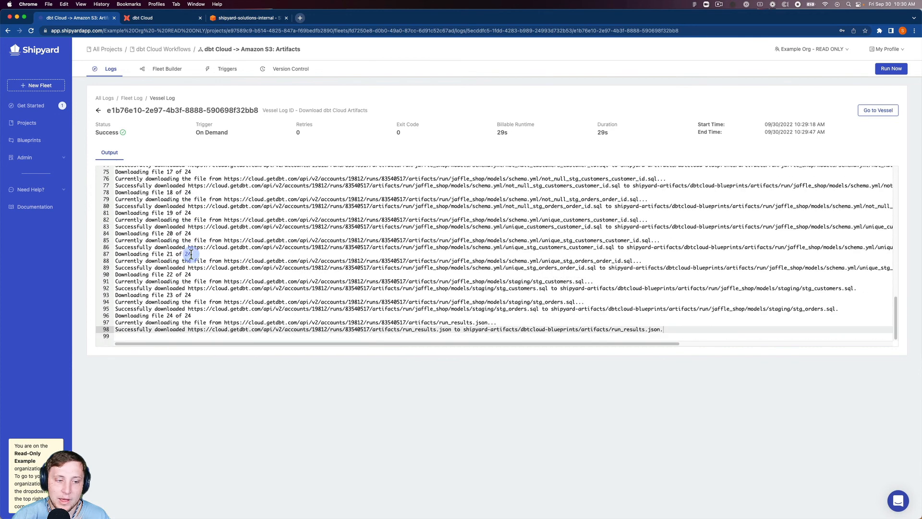
pyautogui.scroll(-3)
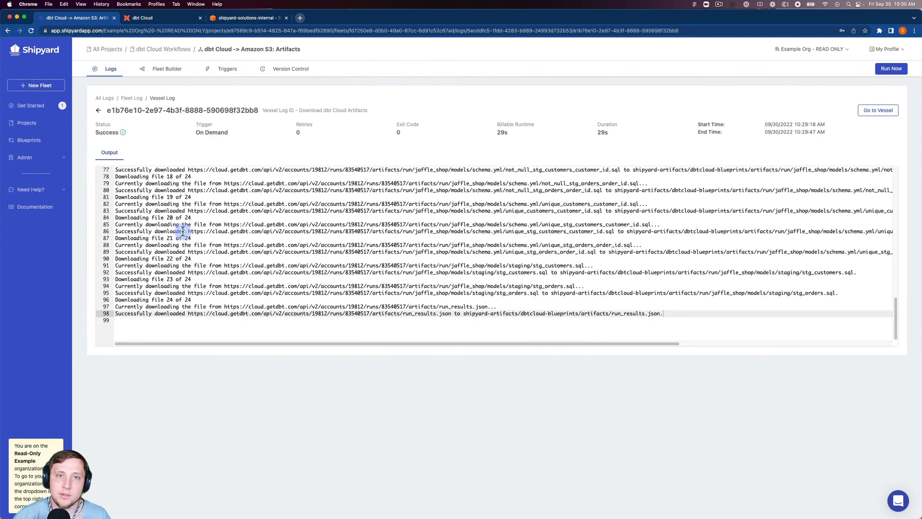
pyautogui.click(98, 111)
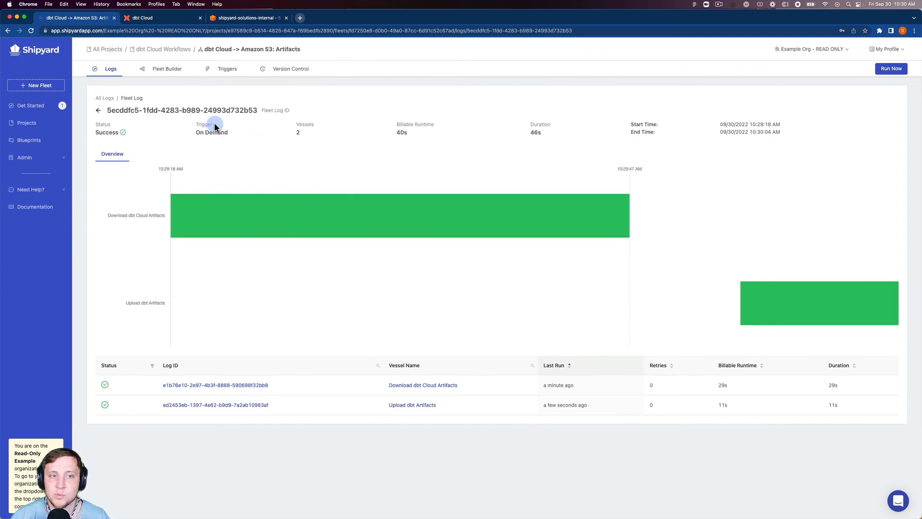
pyautogui.click(243, 17)
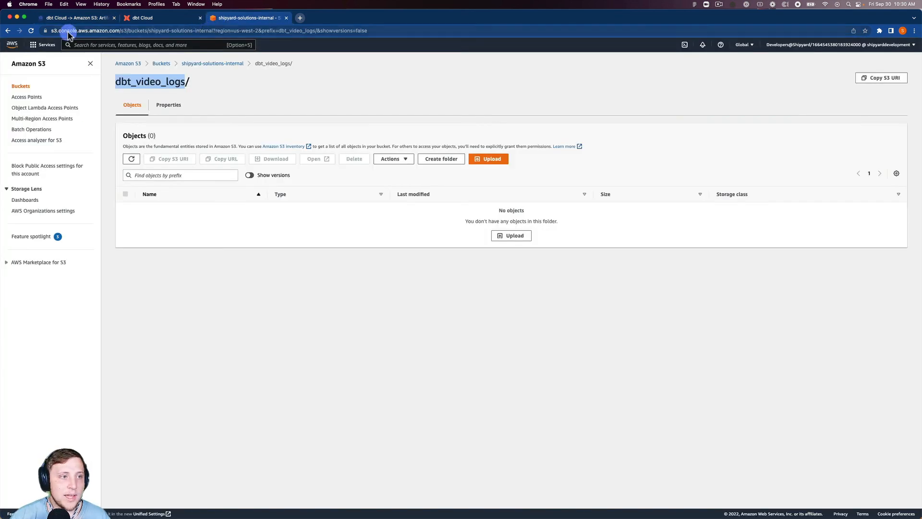